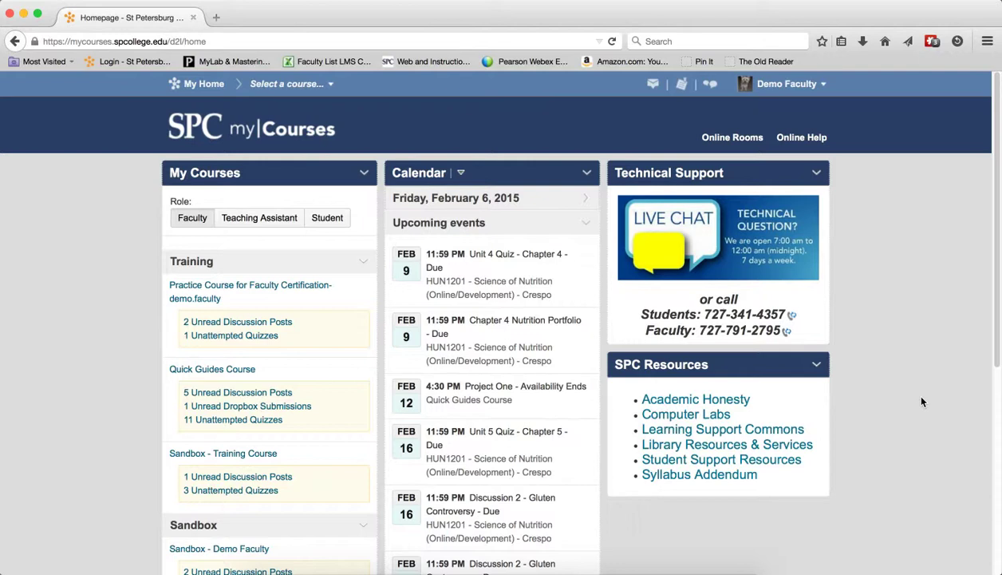
{"action": "mouse_move", "coordinate": [785, 161]}
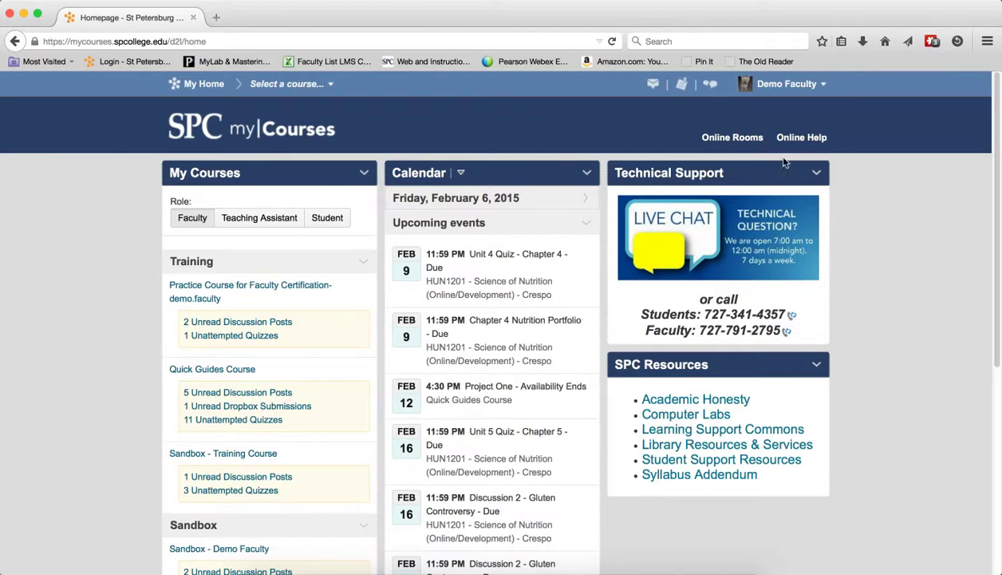
{"action": "mouse_move", "coordinate": [652, 83]}
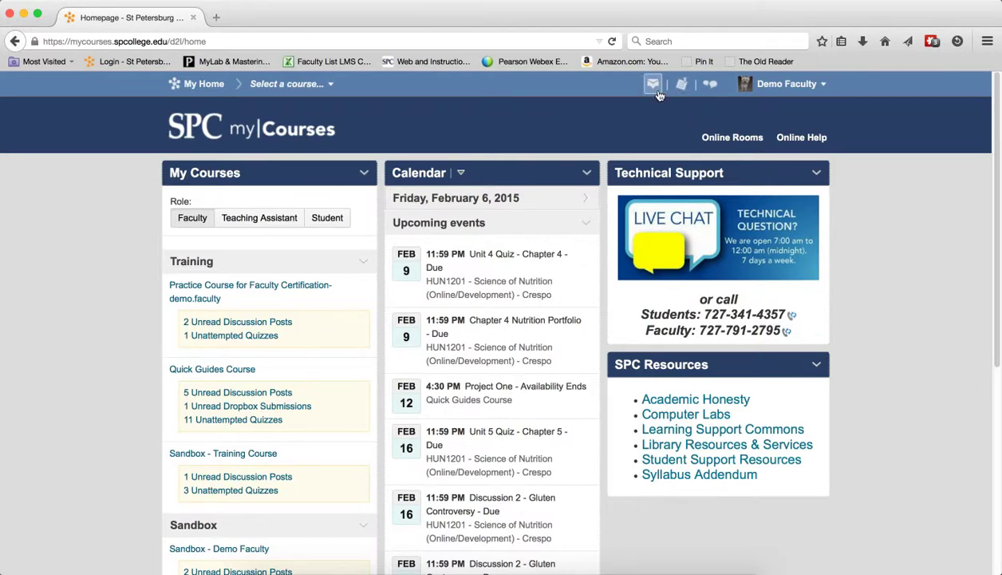
From the email inbox, compose a new message and open the Address Book for recipients.
{"action": "left_click", "coordinate": [653, 83]}
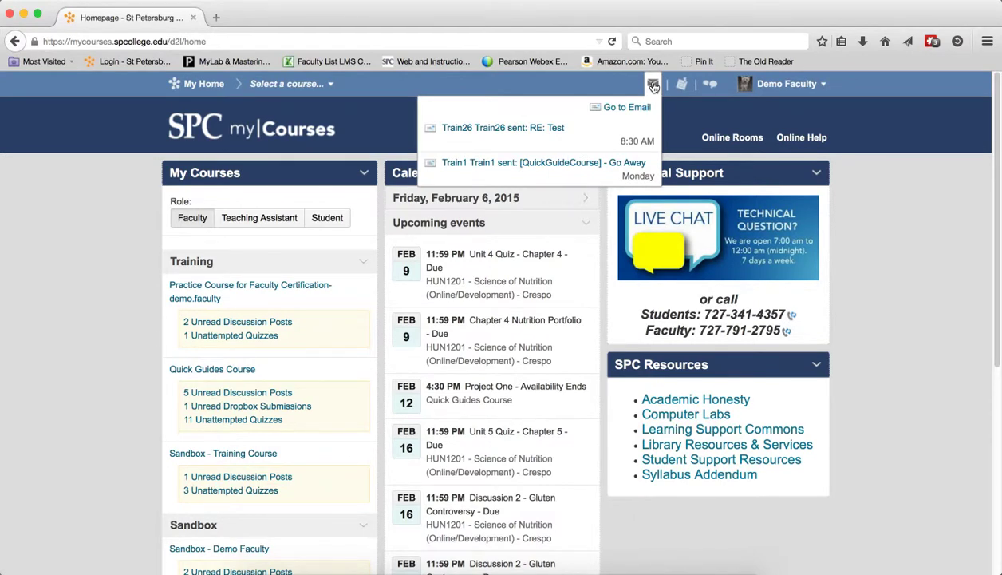
{"action": "mouse_move", "coordinate": [653, 84]}
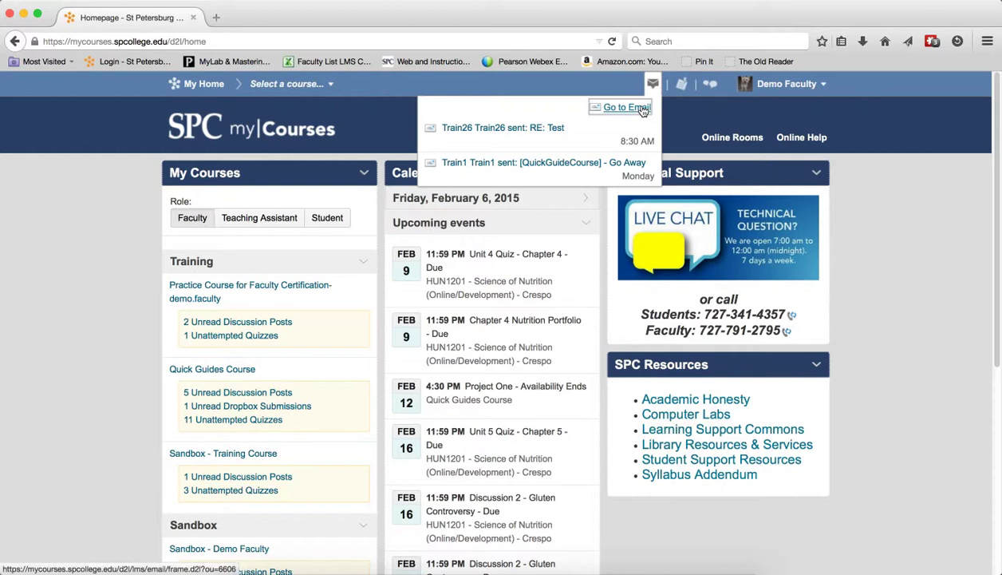
{"action": "left_click", "coordinate": [624, 107]}
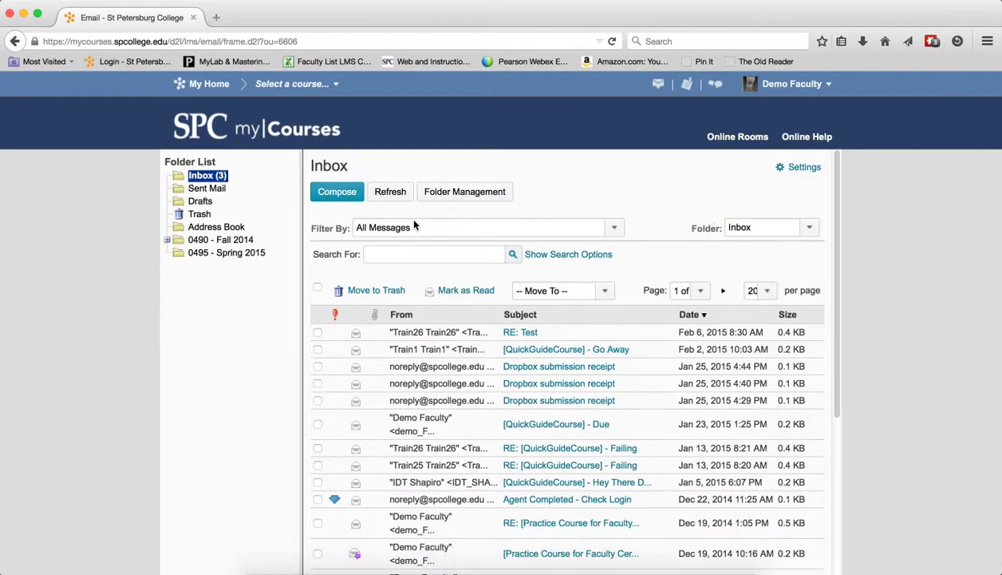
{"action": "left_click", "coordinate": [336, 192]}
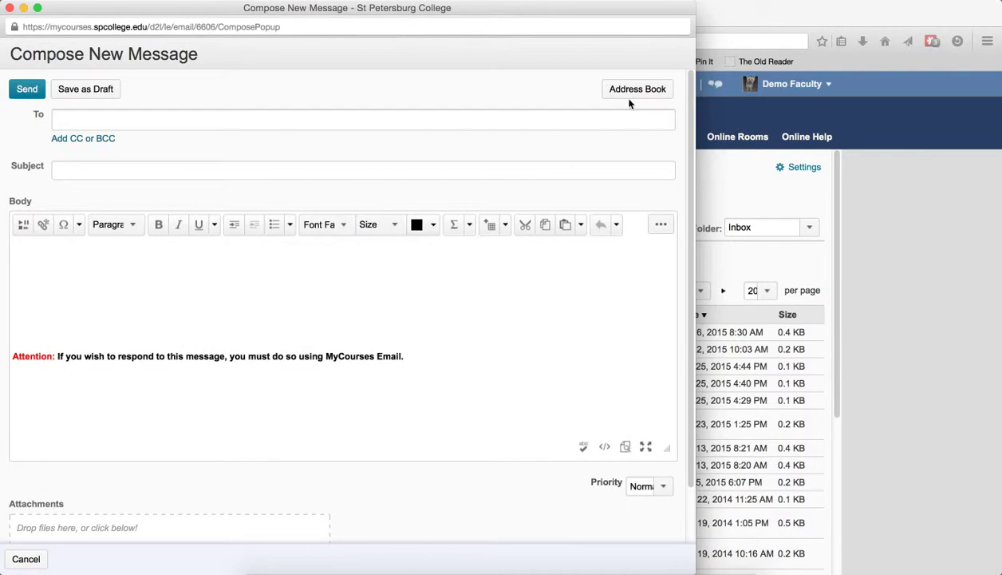
{"action": "left_click", "coordinate": [637, 89]}
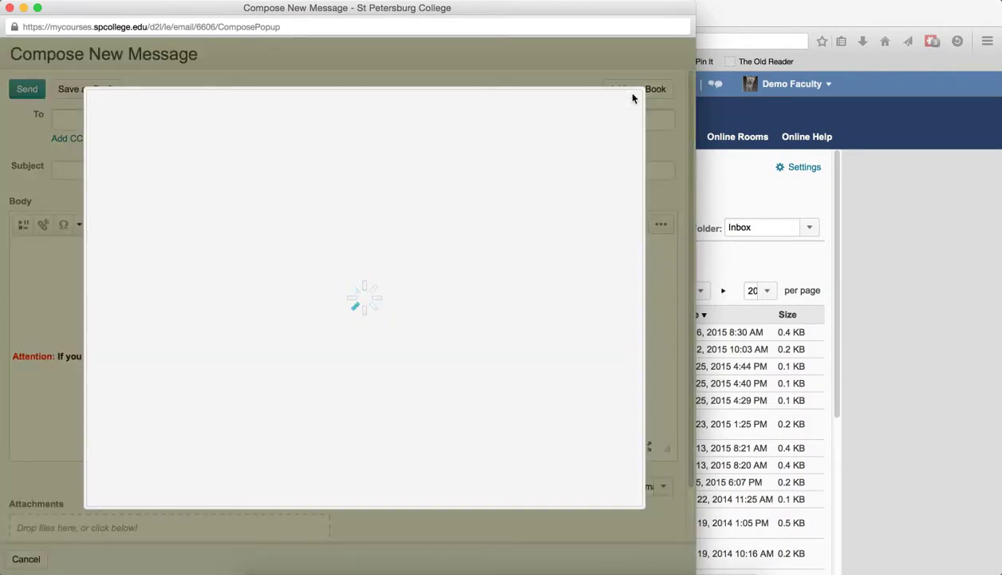
Filter the address book to the Quick Guides Course, showing 50 contacts per page.
{"action": "left_click", "coordinate": [313, 241]}
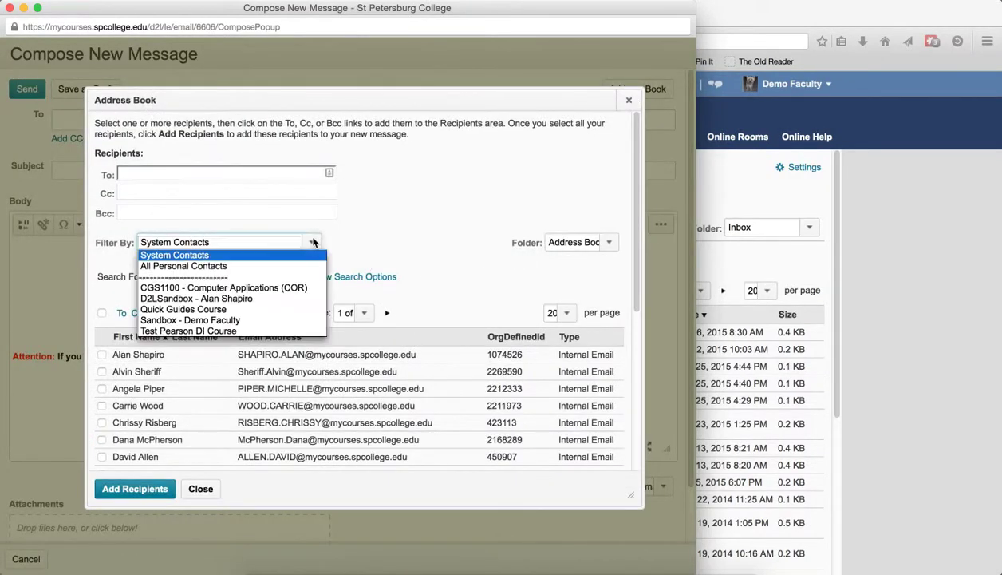
{"action": "left_click", "coordinate": [183, 309]}
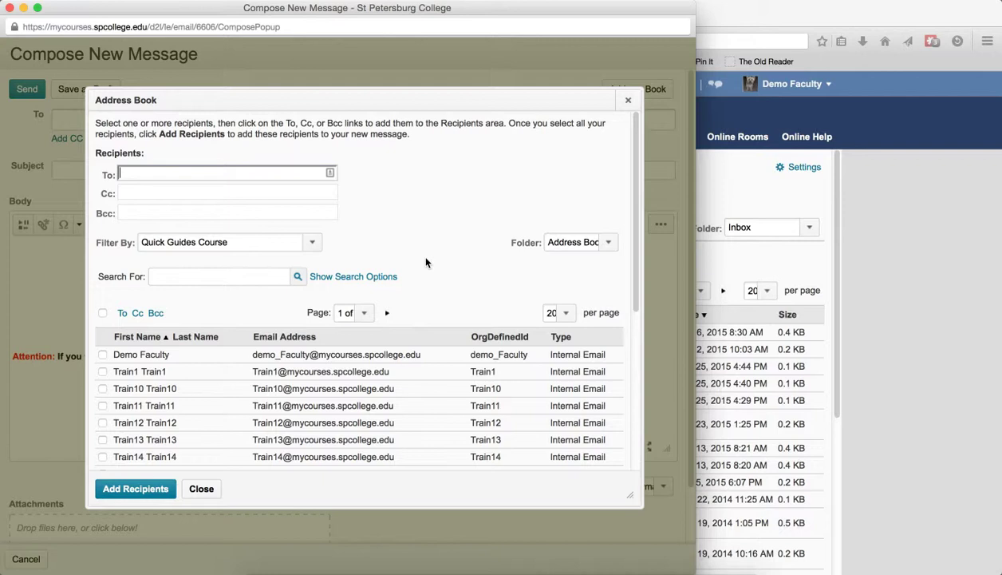
{"action": "mouse_move", "coordinate": [469, 309]}
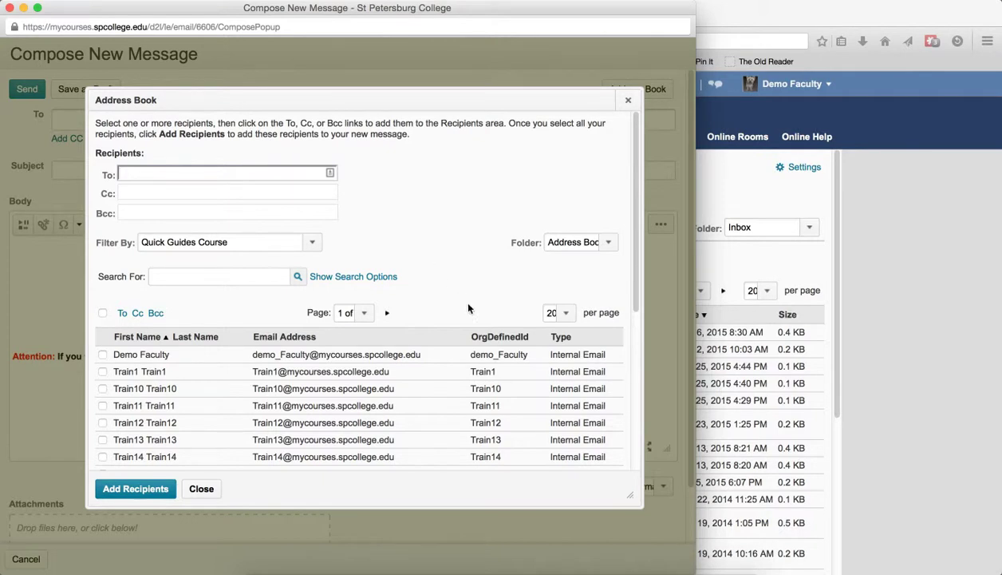
{"action": "mouse_move", "coordinate": [561, 312]}
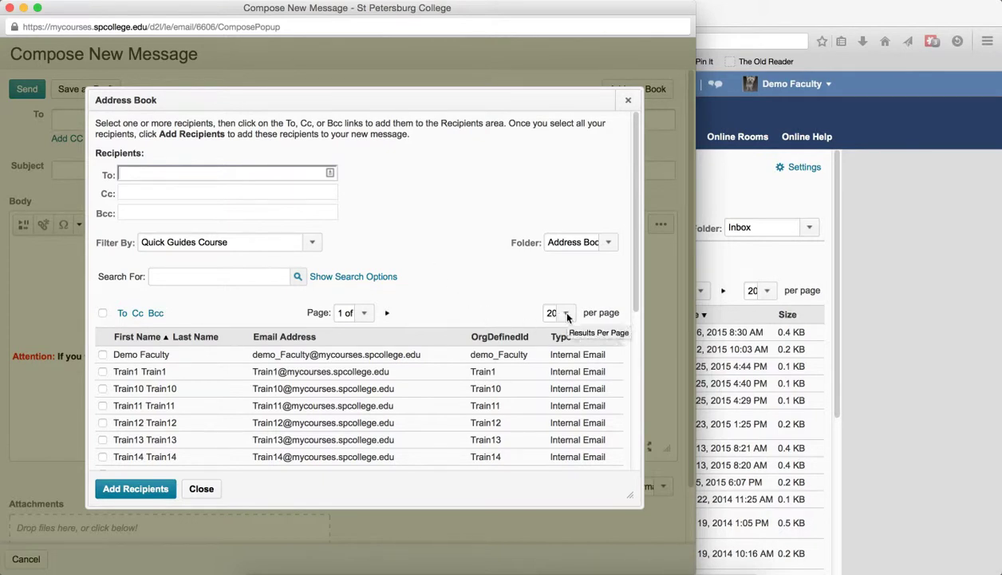
{"action": "mouse_move", "coordinate": [418, 326]}
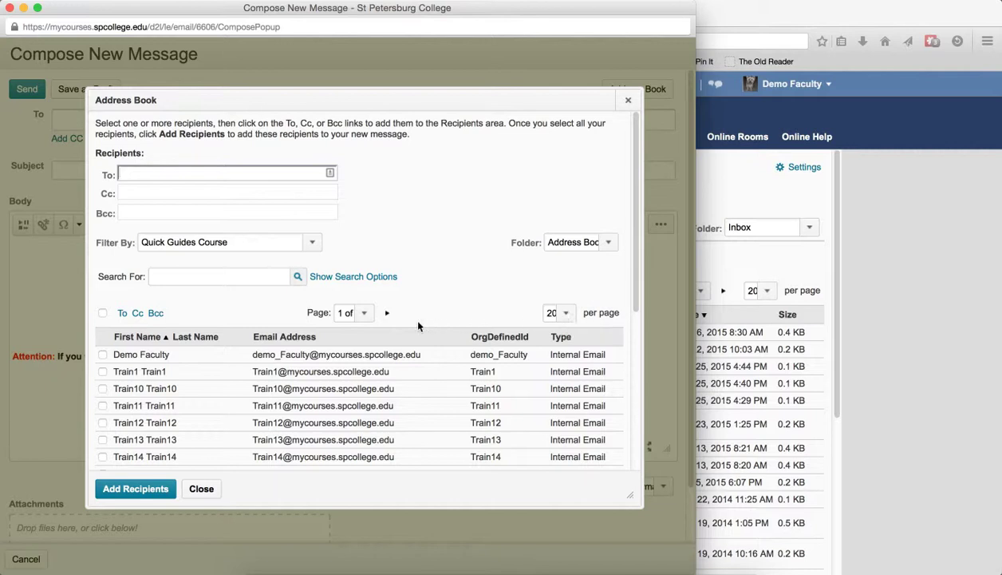
{"action": "mouse_move", "coordinate": [218, 411]}
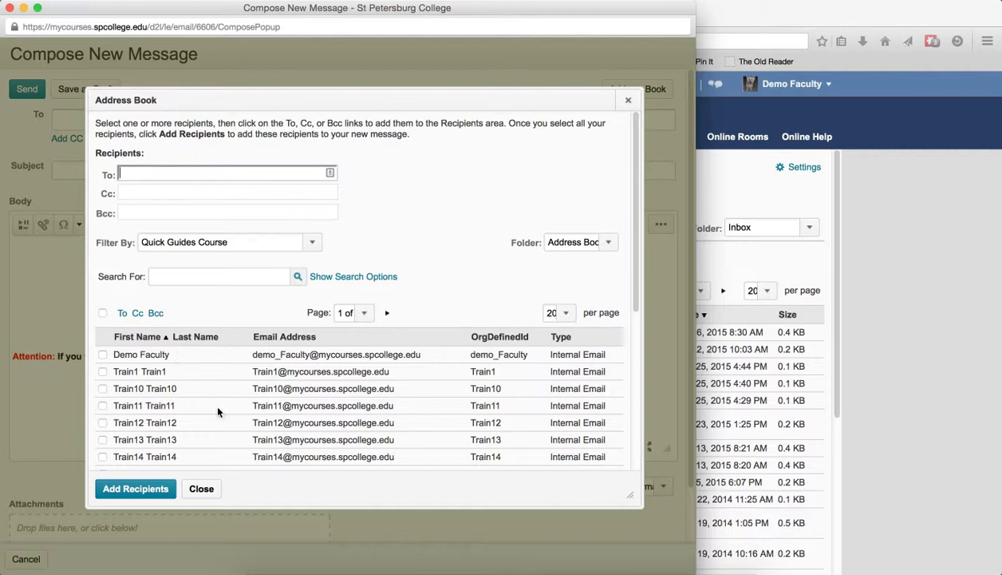
{"action": "left_click", "coordinate": [551, 312]}
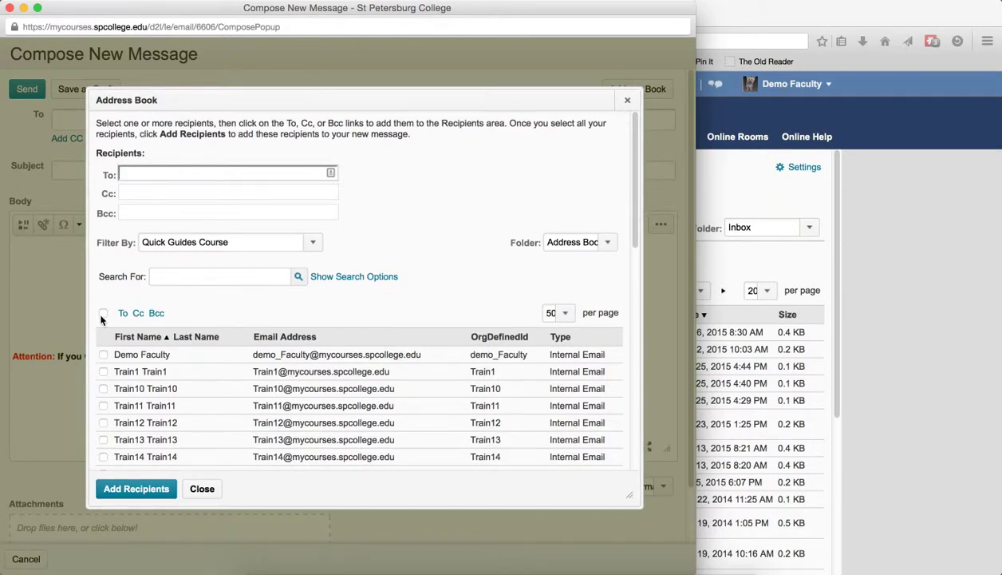
Select all Quick Guides students except Demo Faculty and add them to Bcc.
{"action": "left_click", "coordinate": [103, 312]}
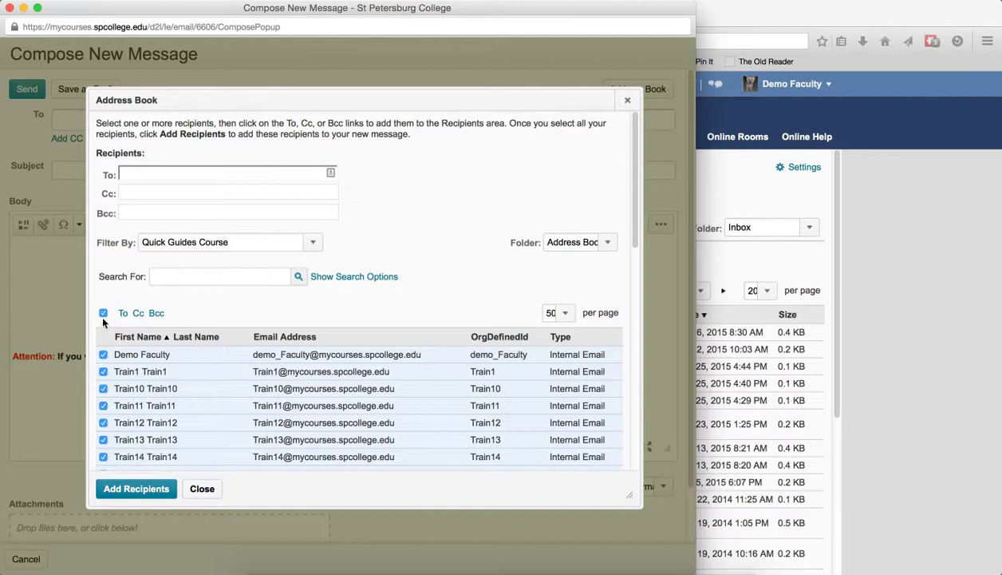
{"action": "left_click", "coordinate": [102, 354]}
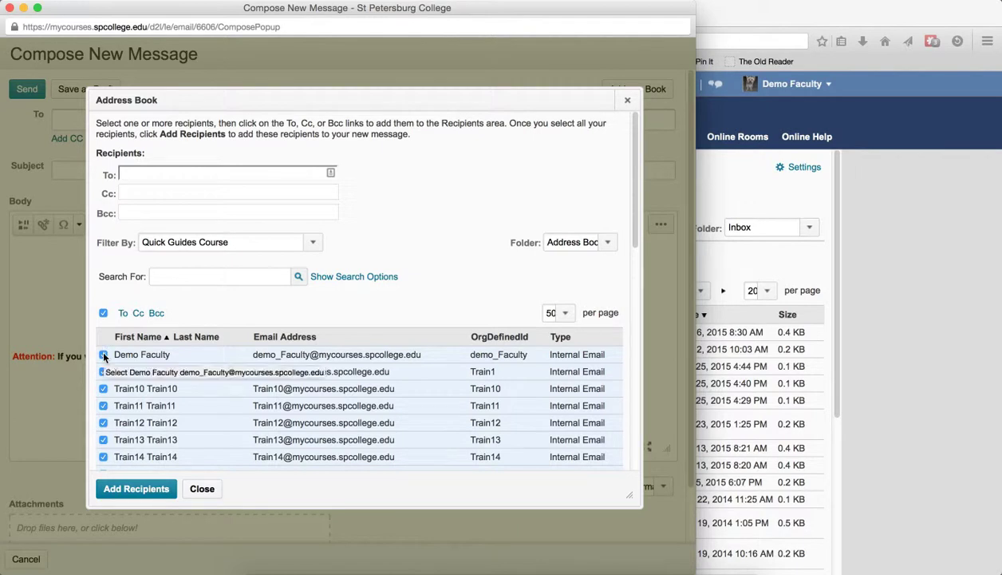
{"action": "left_click", "coordinate": [103, 355]}
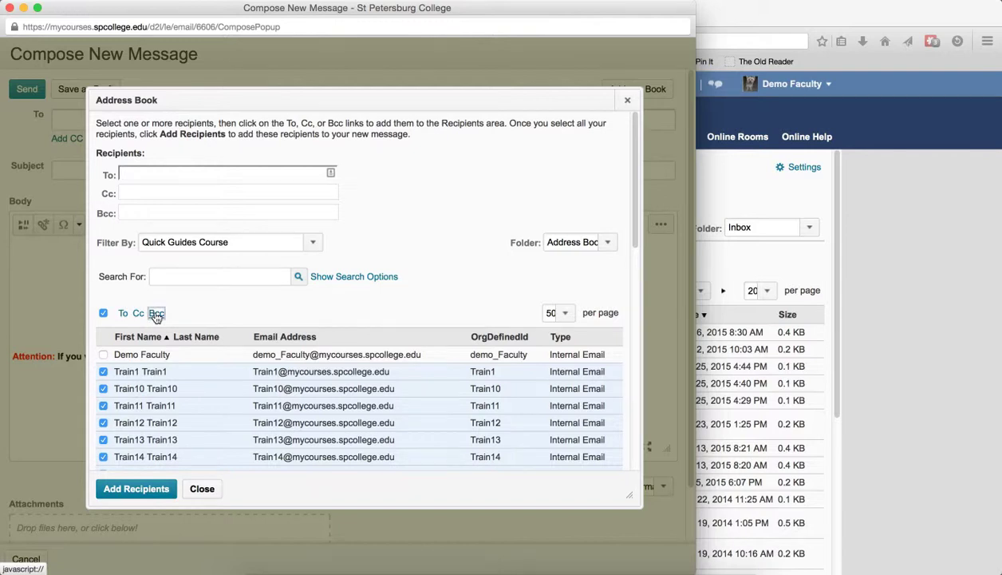
{"action": "left_click", "coordinate": [156, 312]}
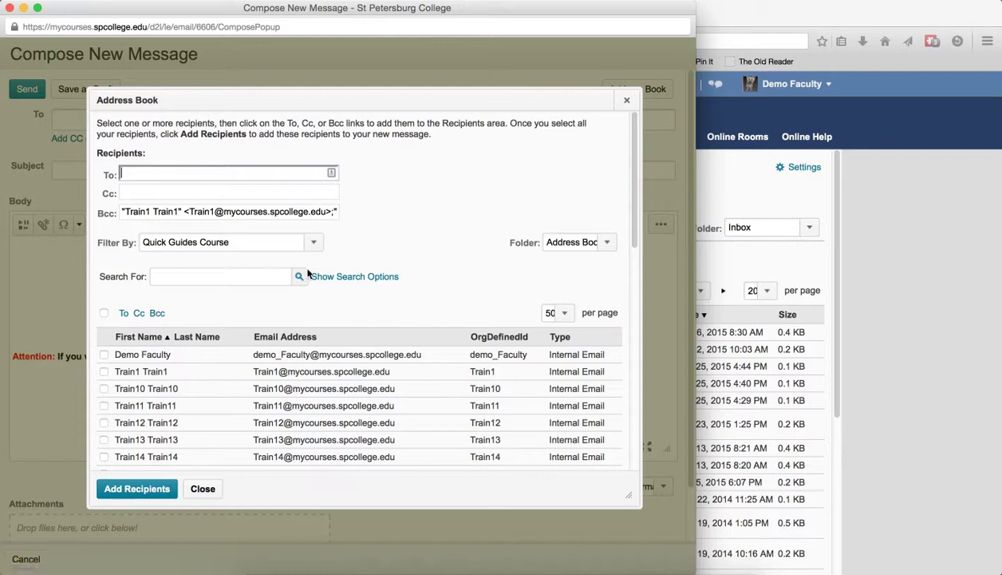
Switch the address book filter to the D2LSandbox course contacts.
{"action": "left_click", "coordinate": [312, 242]}
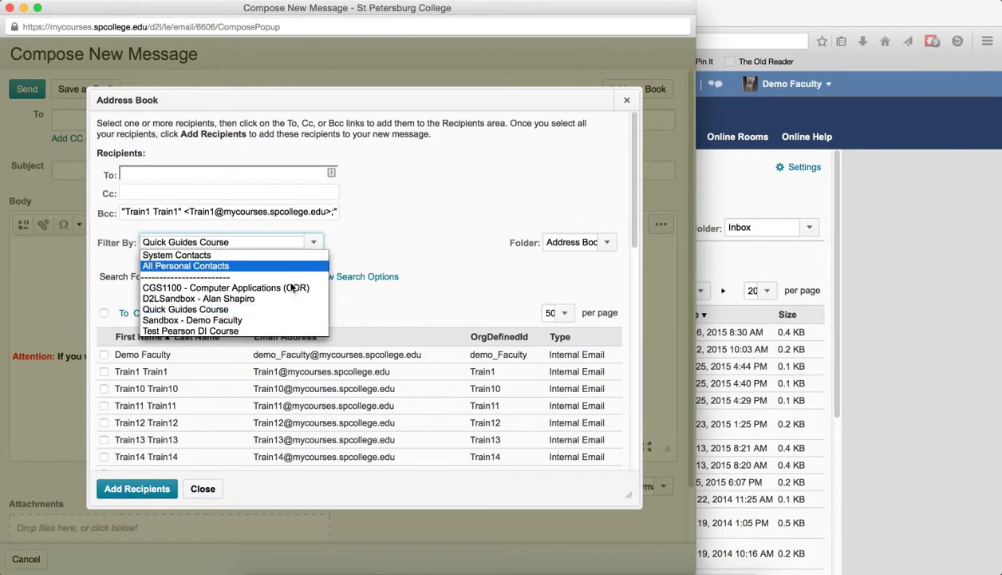
{"action": "left_click", "coordinate": [192, 319]}
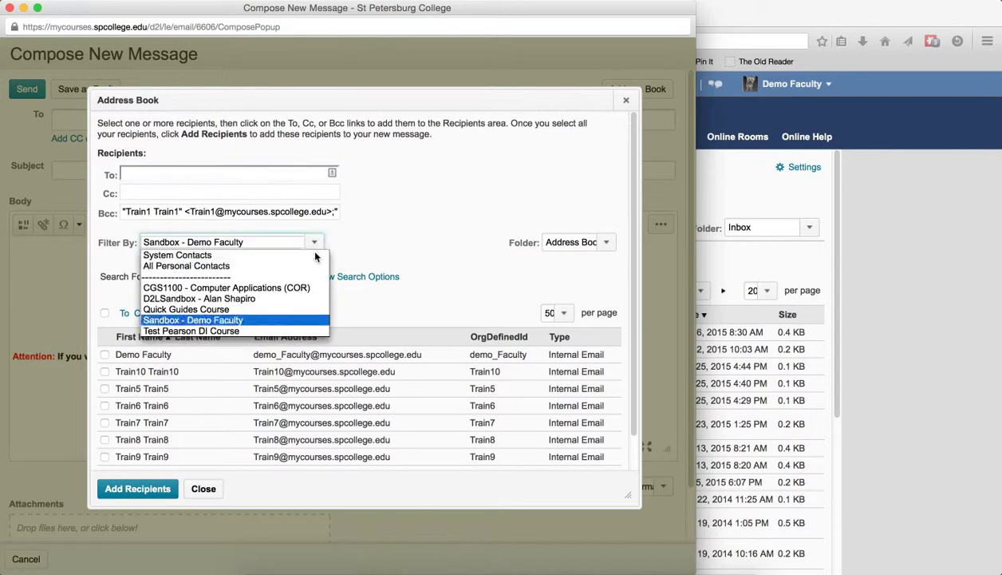
{"action": "left_click", "coordinate": [199, 297]}
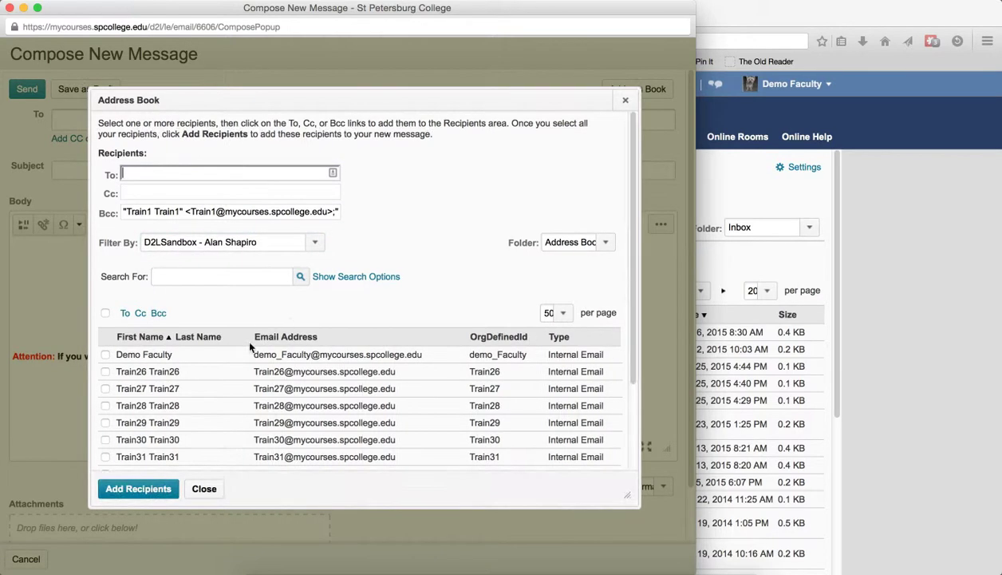
Add the D2LSandbox students to Bcc and return all recipients to the message.
{"action": "left_click", "coordinate": [105, 312]}
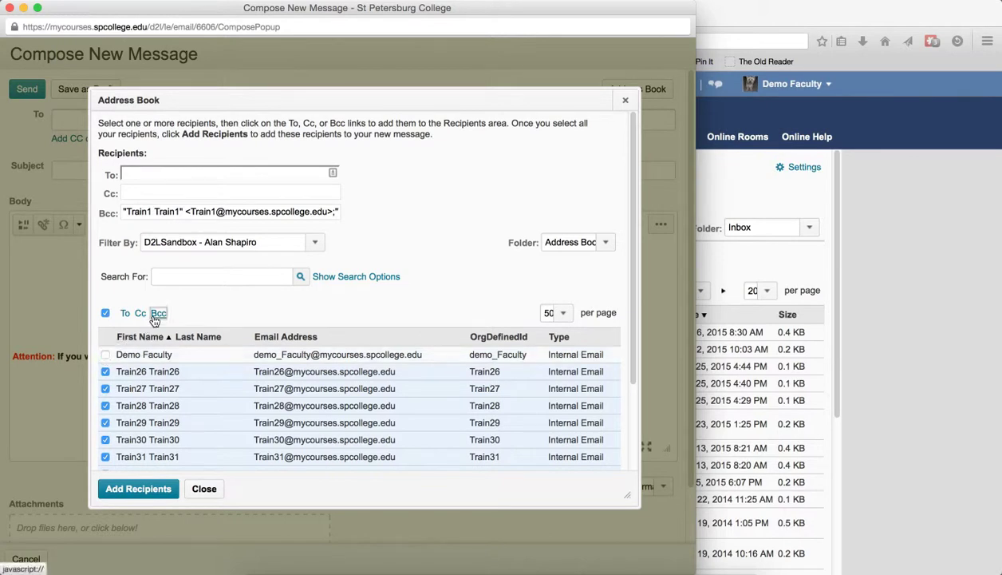
{"action": "left_click", "coordinate": [106, 312]}
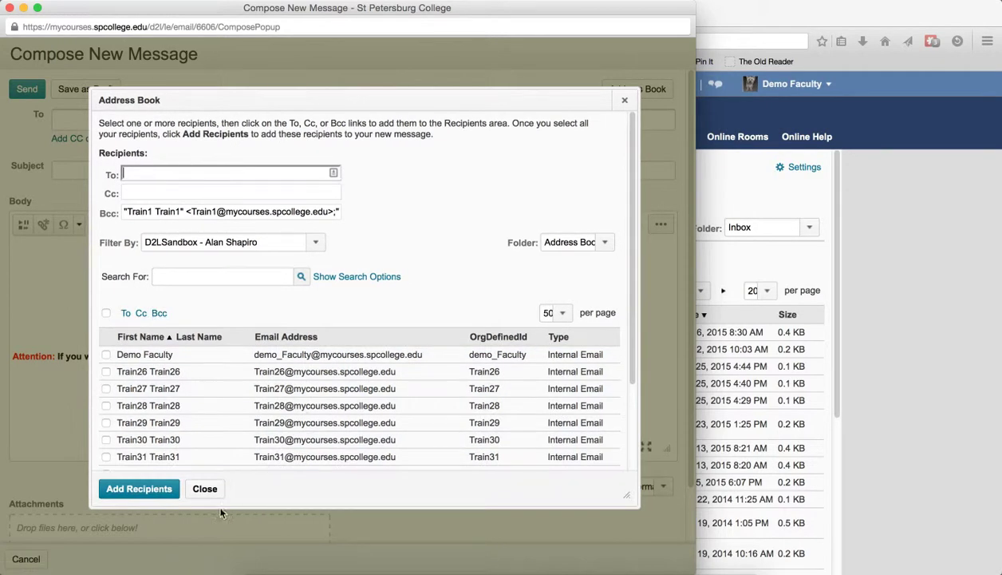
{"action": "left_click", "coordinate": [205, 488]}
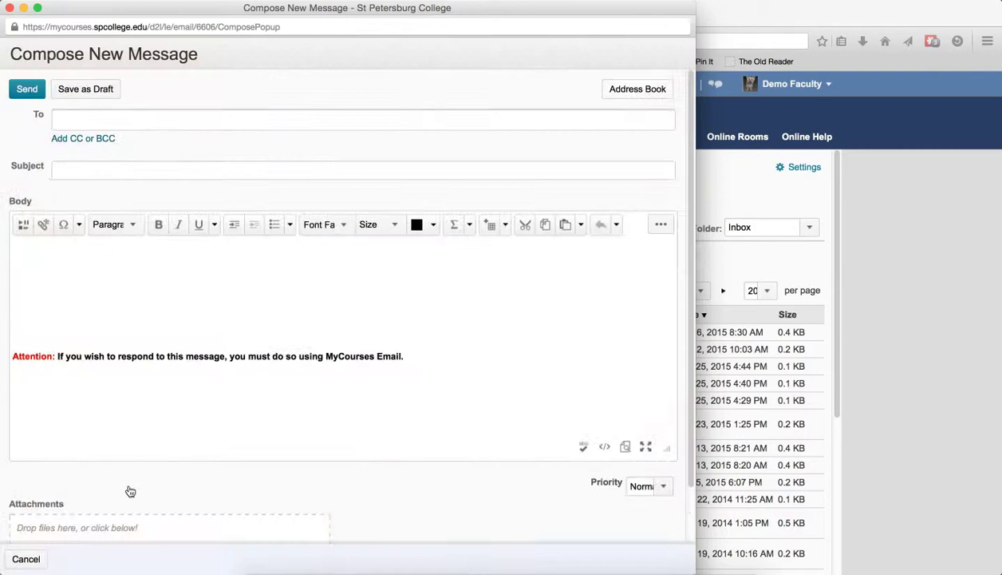
Enter subject 'Hello' and body 'Hello to all' in the new message.
{"action": "left_click", "coordinate": [83, 138]}
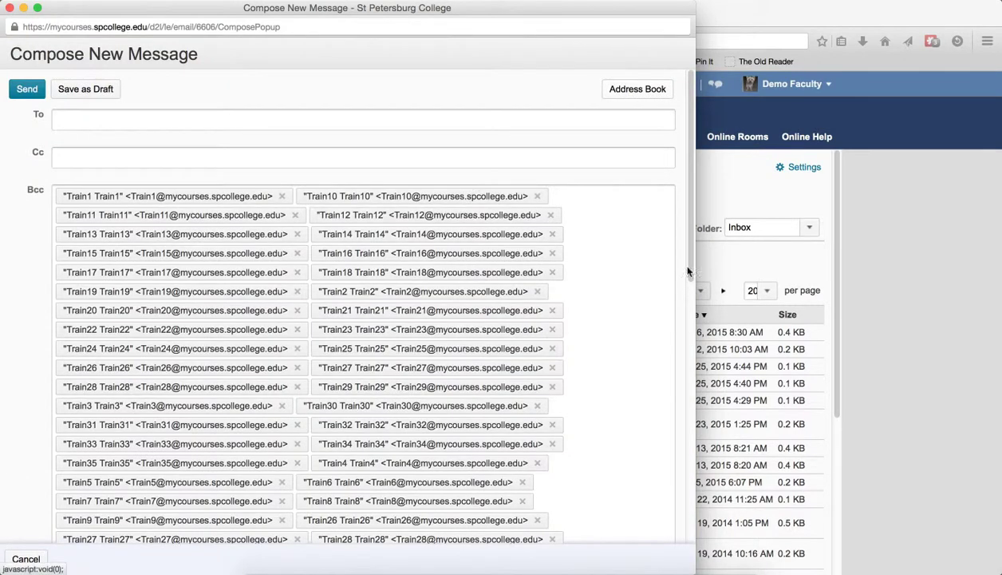
{"action": "scroll", "scroll_direction": "down", "scroll_amount": 3}
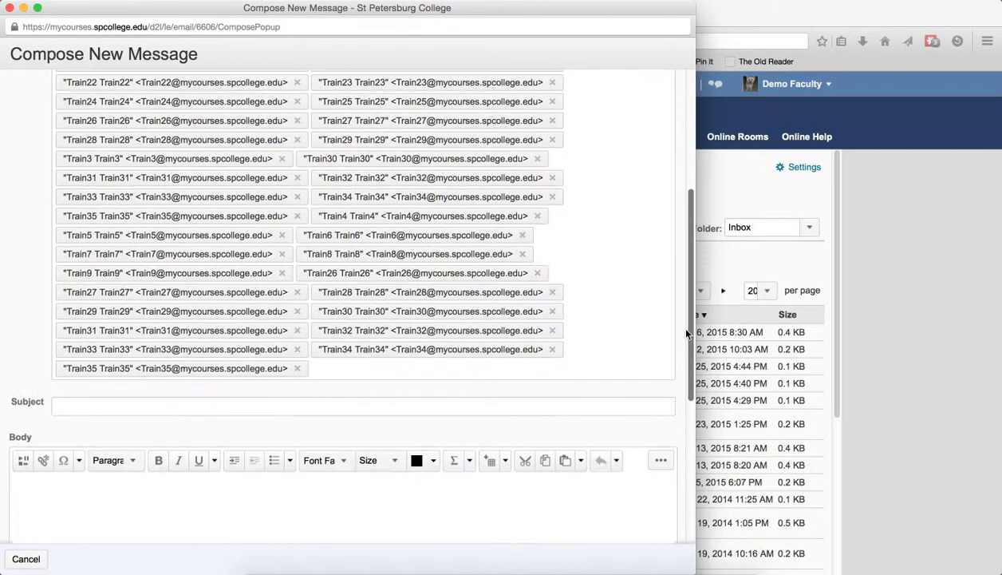
{"action": "left_click", "coordinate": [203, 406]}
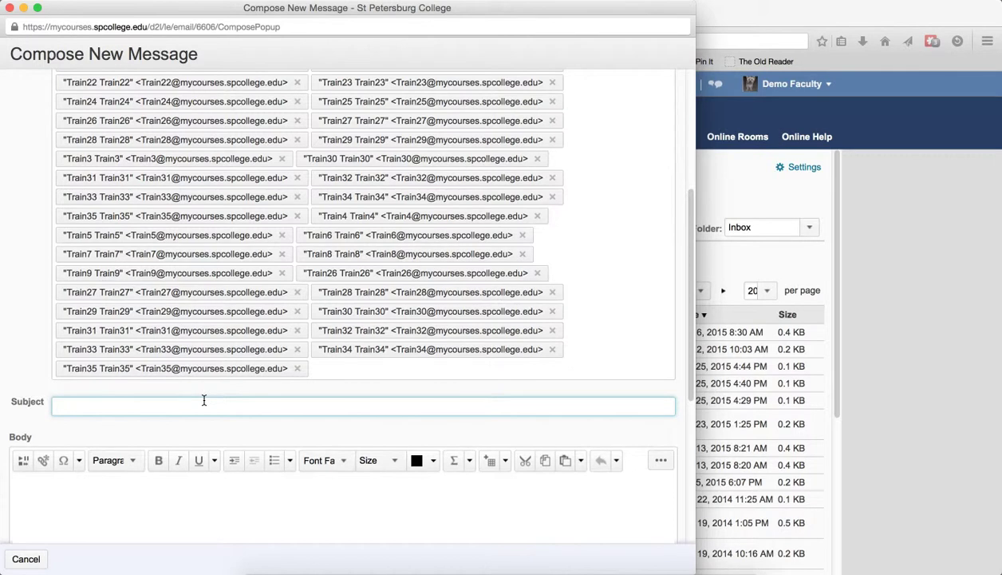
{"action": "type", "text": "Hell"}
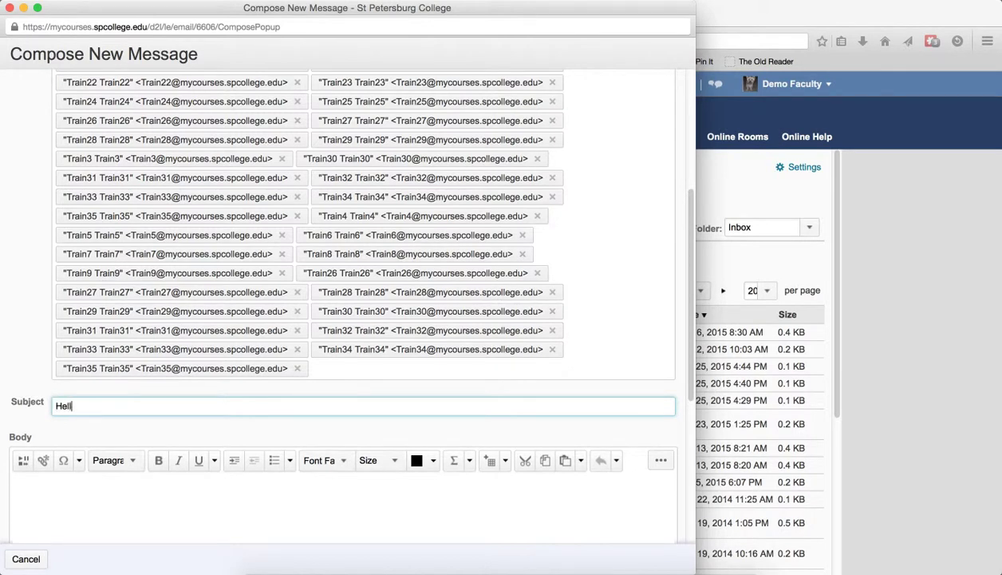
{"action": "type", "text": "o"}
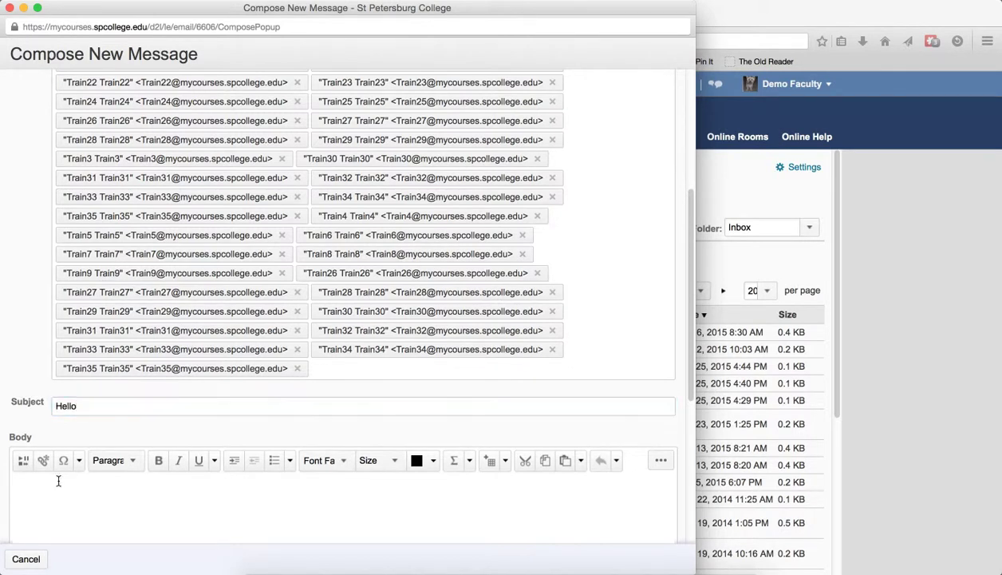
{"action": "type", "text": "Hello to"}
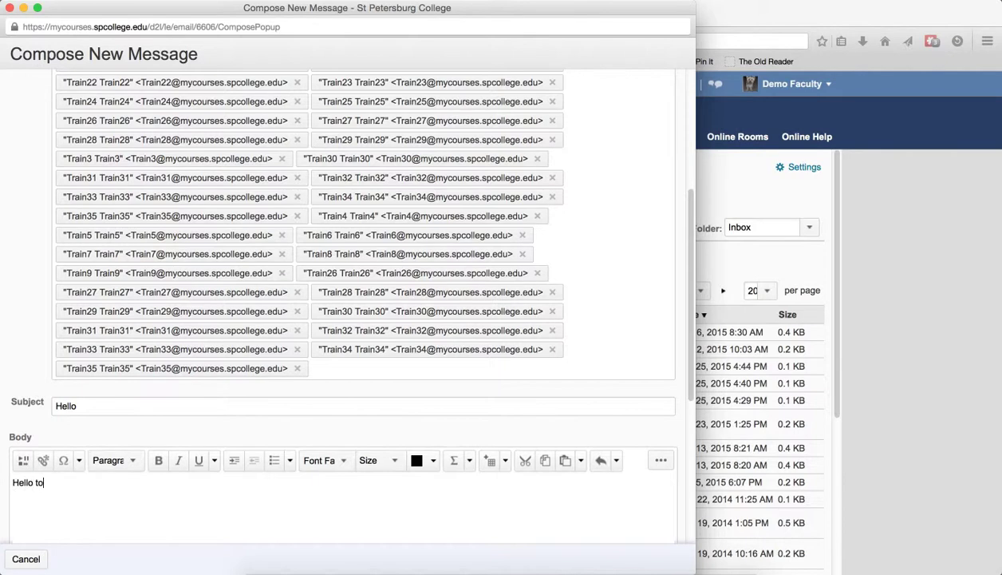
{"action": "type", "text": "all"}
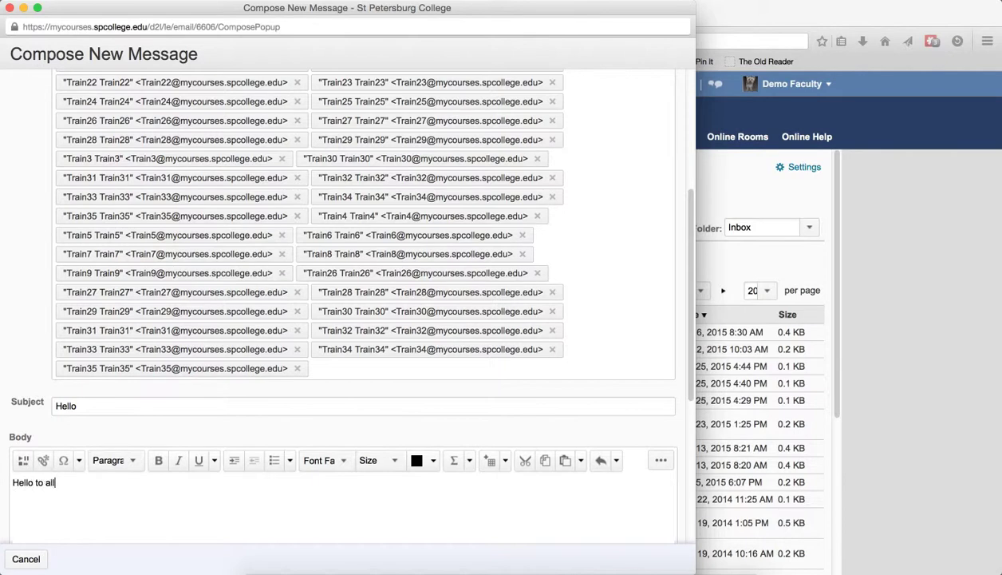
{"action": "scroll", "scroll_direction": "up", "scroll_amount": 3}
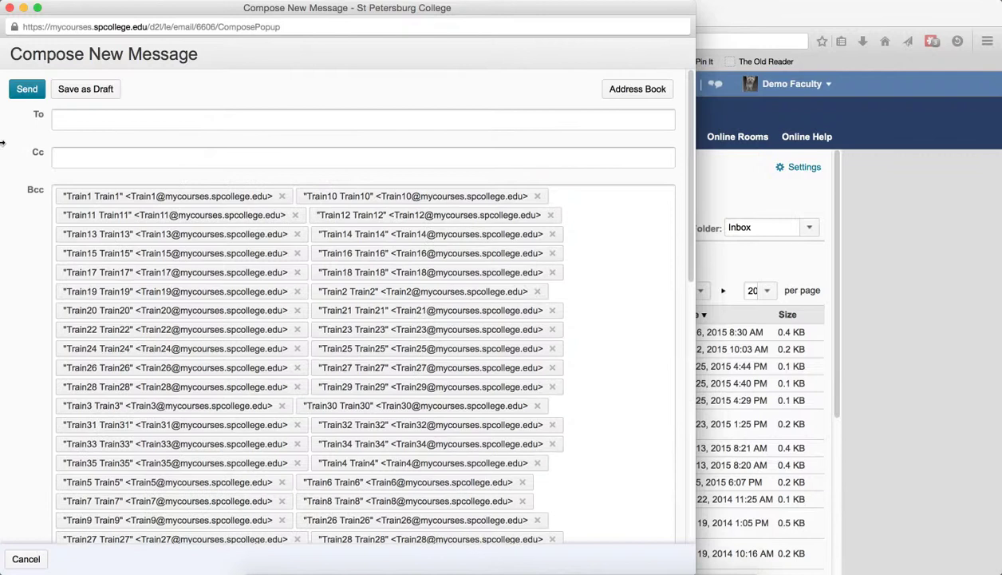
{"action": "left_click", "coordinate": [27, 89]}
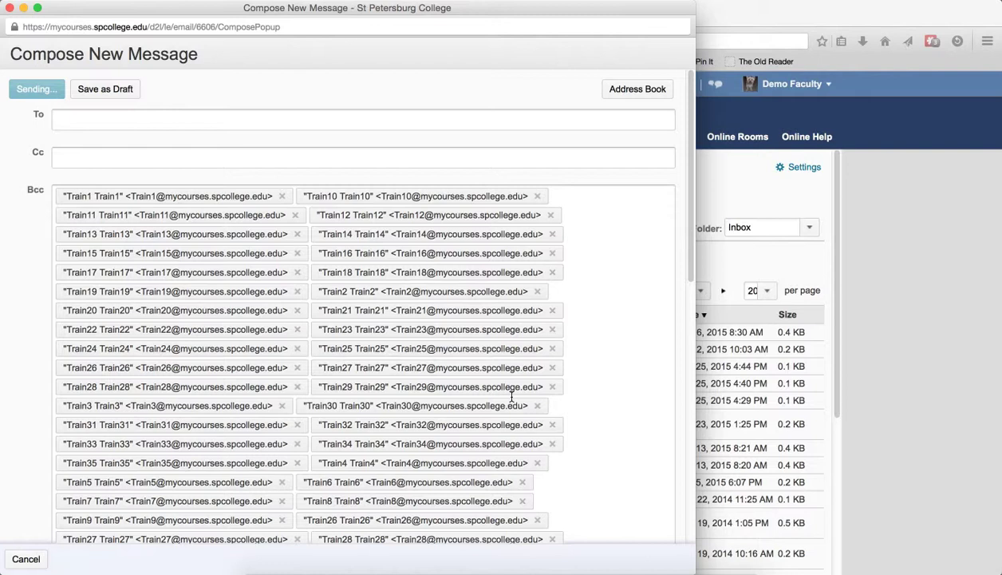
Send the Hello message to the Bcc recipients.
{"action": "left_click", "coordinate": [37, 89]}
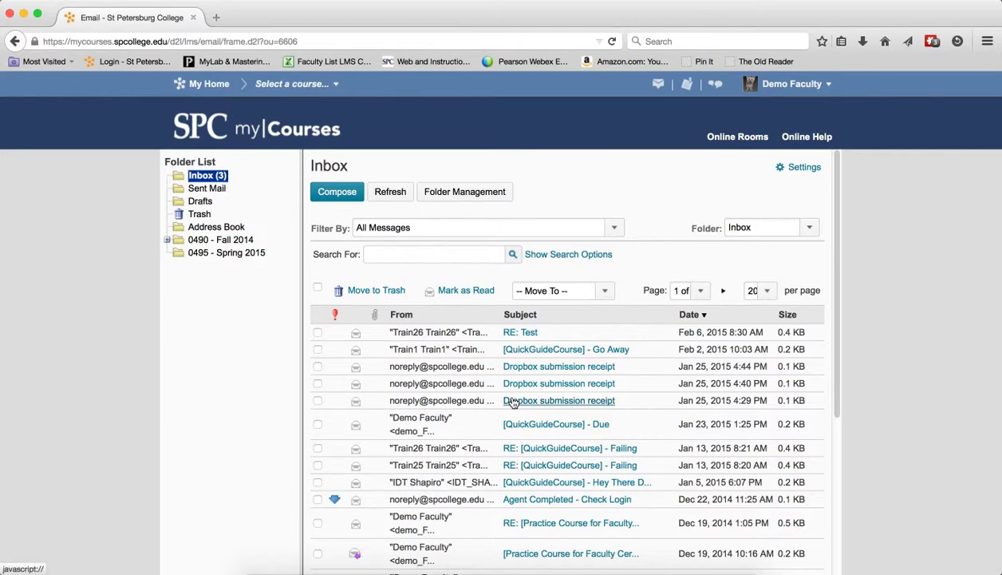
{"action": "mouse_move", "coordinate": [415, 343]}
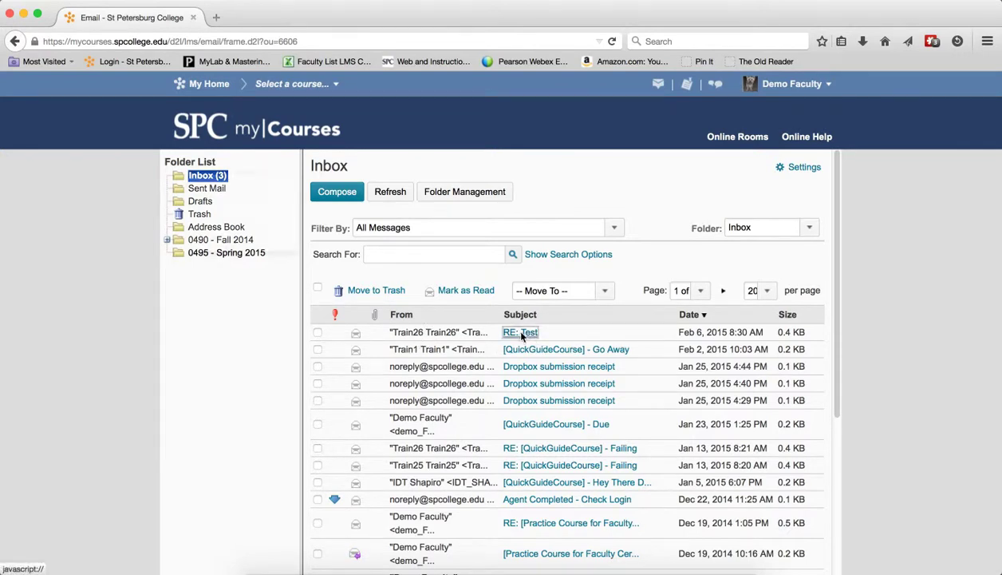
Preview the 'RE: Test' reply from the inbox.
{"action": "left_click", "coordinate": [520, 332]}
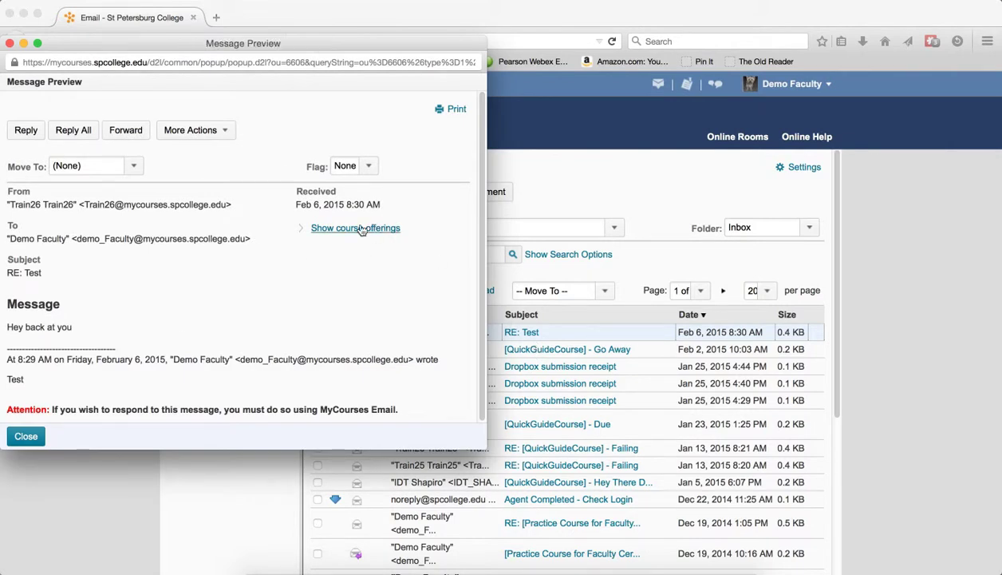
{"action": "mouse_move", "coordinate": [355, 232]}
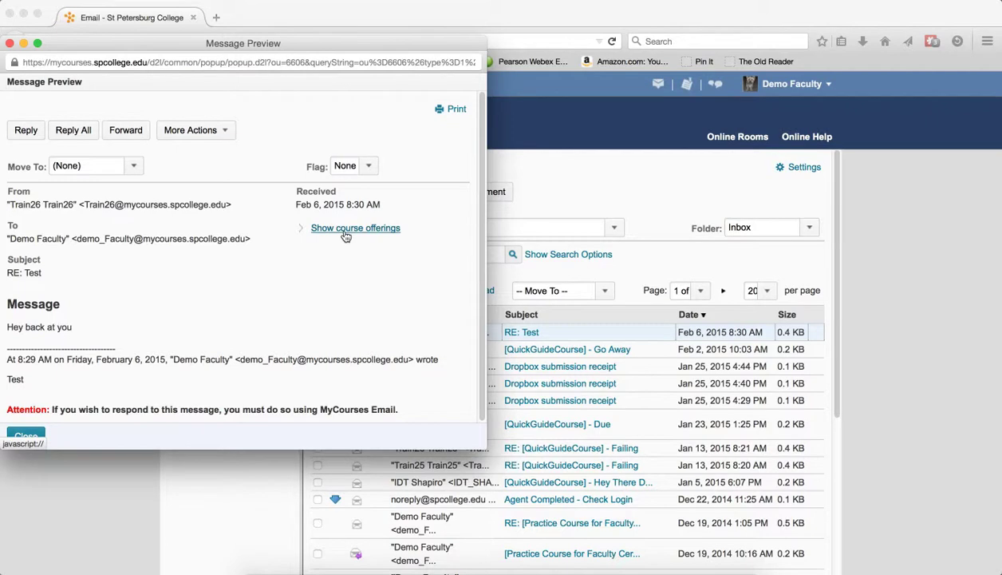
Show the sender's course offerings: D2LSandbox, Sandbox, Introduction to MyCourses, Quick Guides.
{"action": "left_click", "coordinate": [355, 228]}
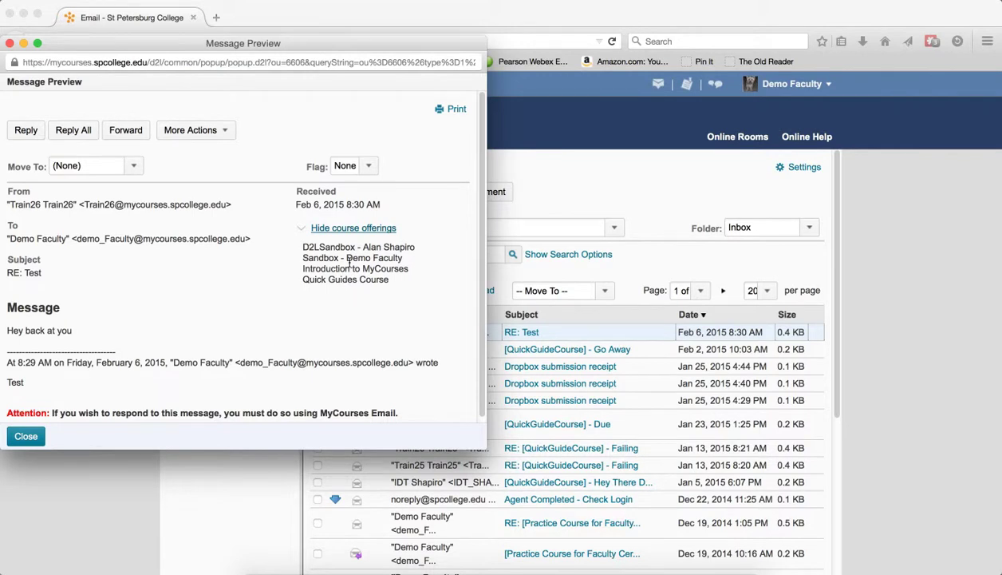
{"action": "mouse_move", "coordinate": [344, 293]}
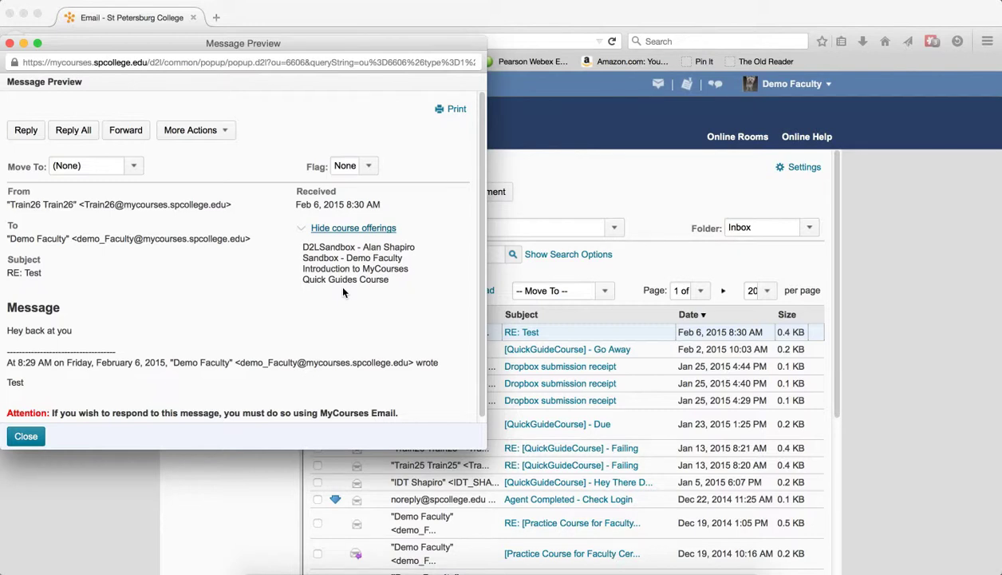
{"action": "mouse_move", "coordinate": [370, 316]}
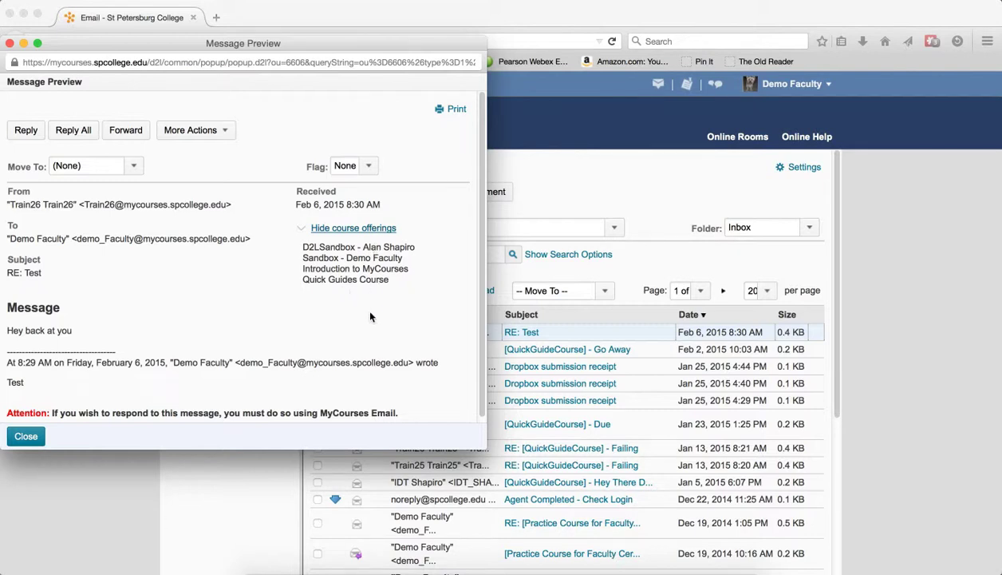
{"action": "mouse_move", "coordinate": [388, 300]}
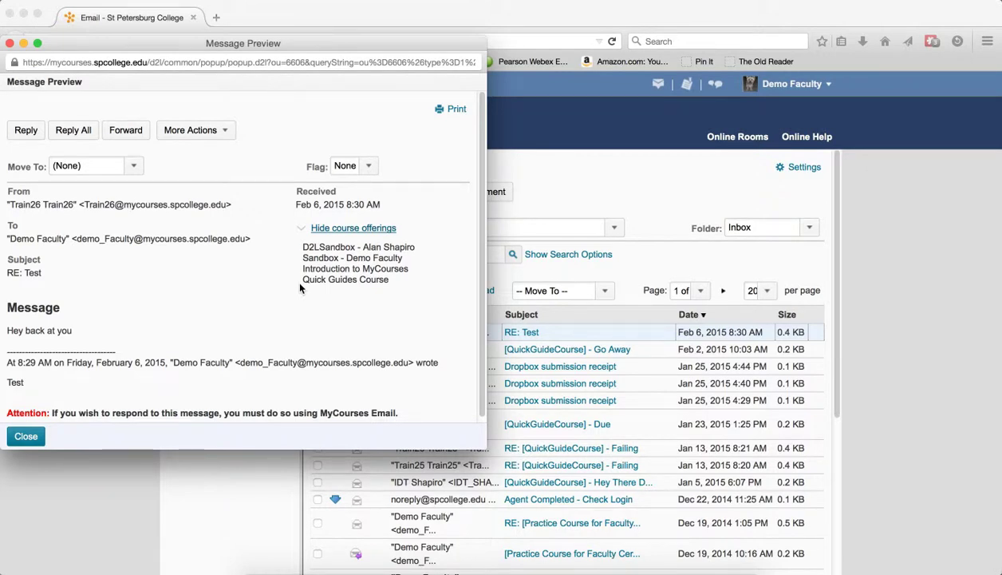
{"action": "mouse_move", "coordinate": [370, 293]}
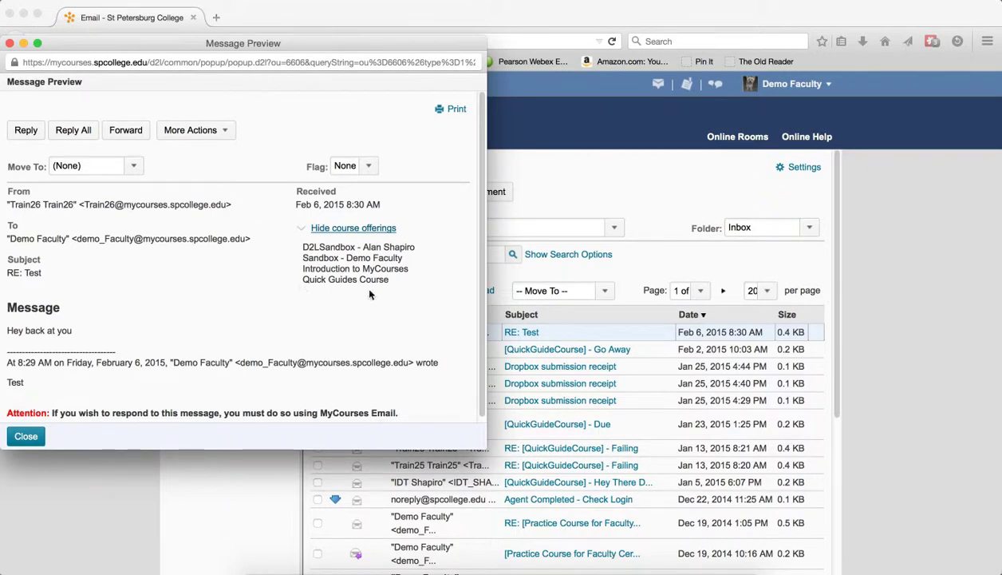